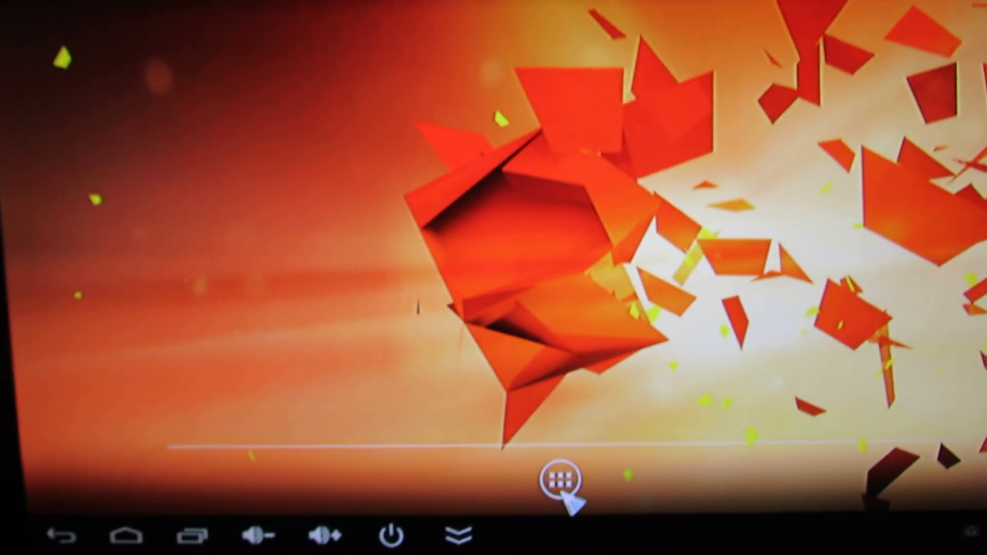
Step: Show the full grid of installed apps, including Settings, Play Store and Browser
left_click(565, 478)
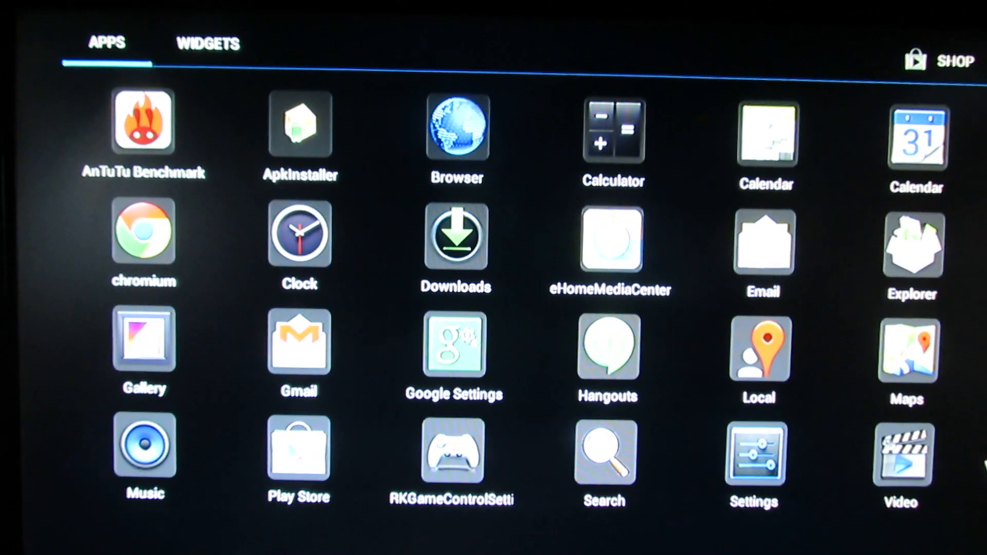
scroll("right", 3)
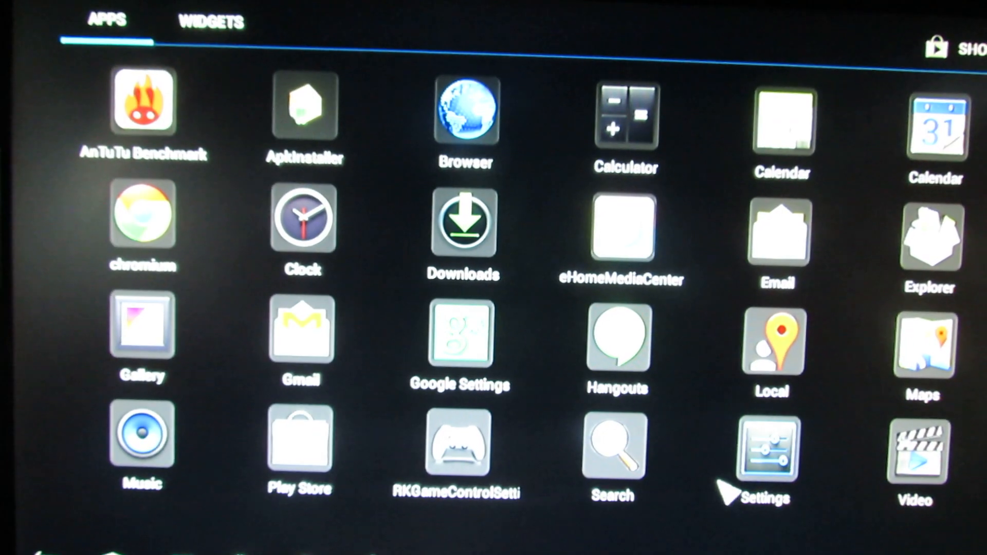
Step: Show About device: Rikomagic MK802IIIS, Android 4.2.2, kernel 3.0.36+
left_click(767, 445)
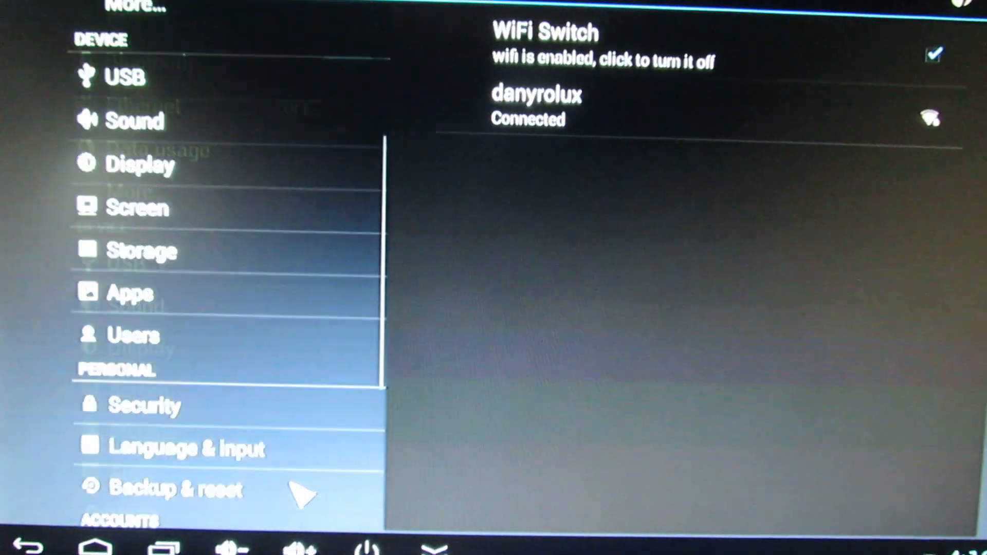
scroll("down", 3)
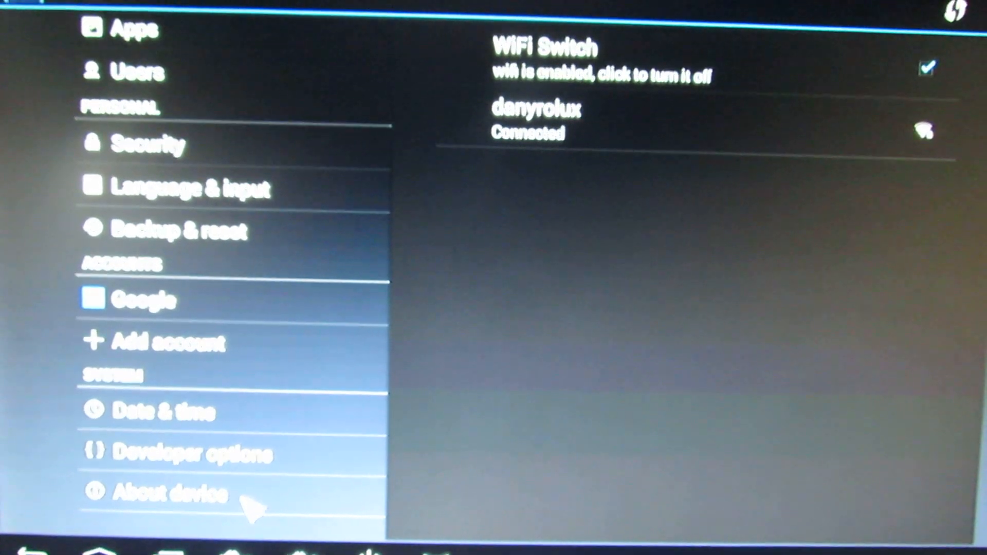
left_click(170, 493)
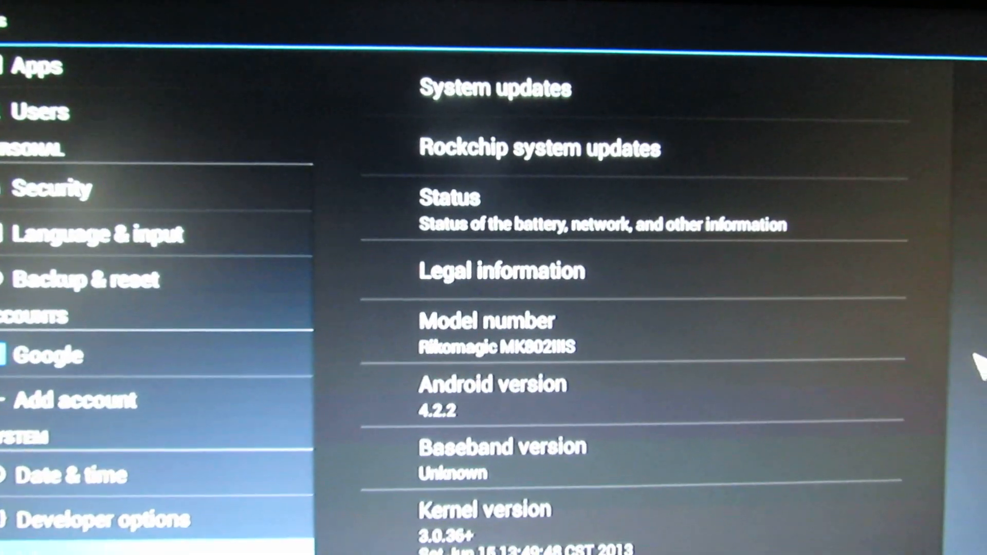
scroll("down", 3)
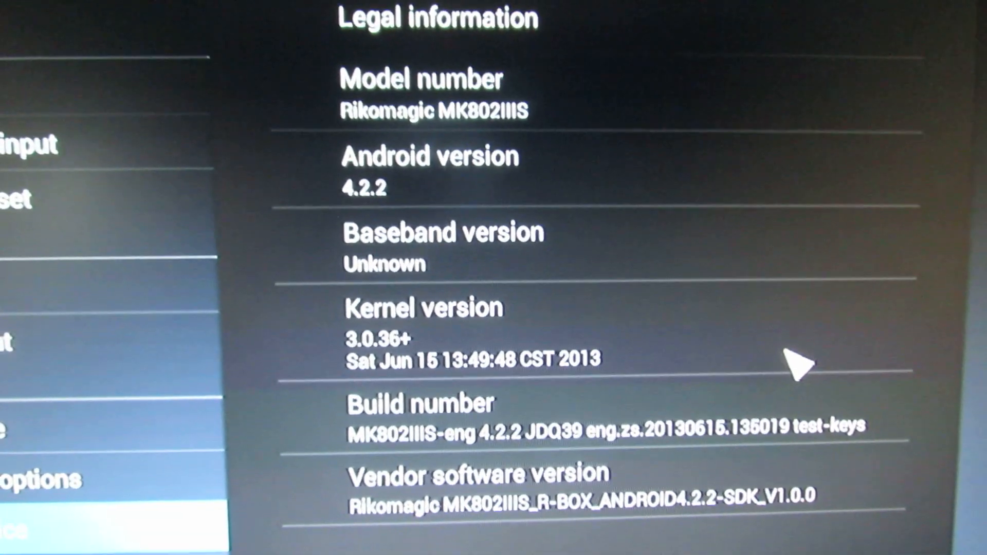
scroll("up", 3)
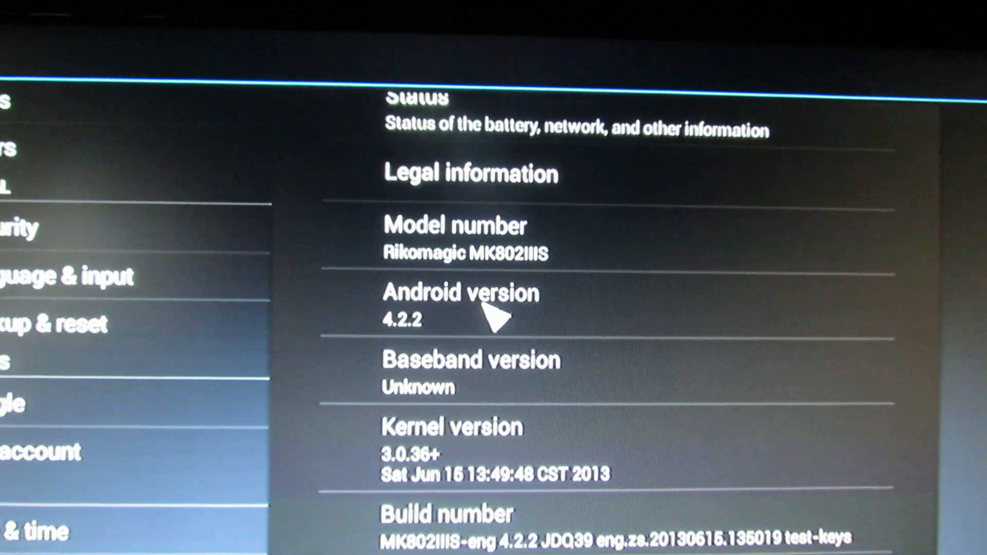
Step: Launch AnTuTu Benchmark to view the device's score of 8267
left_click(460, 293)
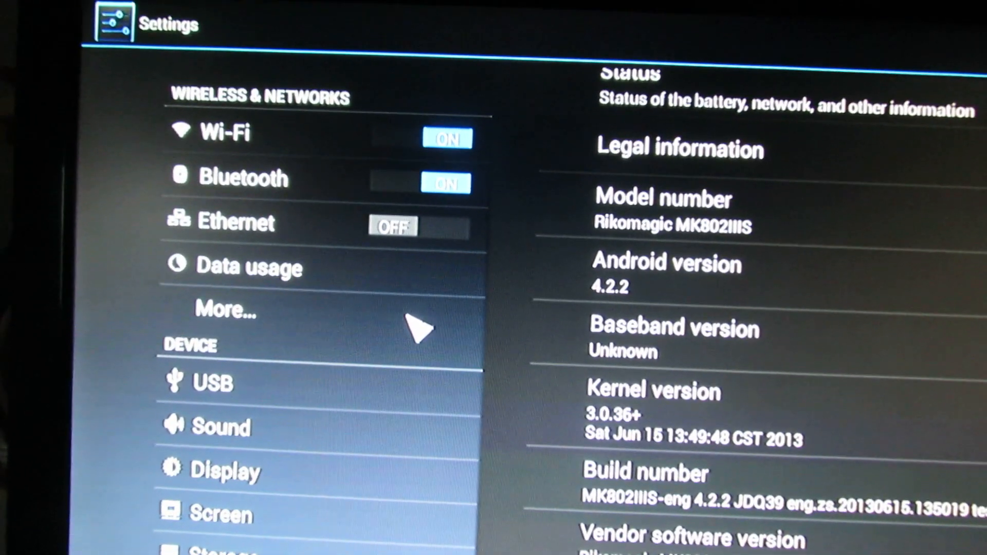
scroll("down", 3)
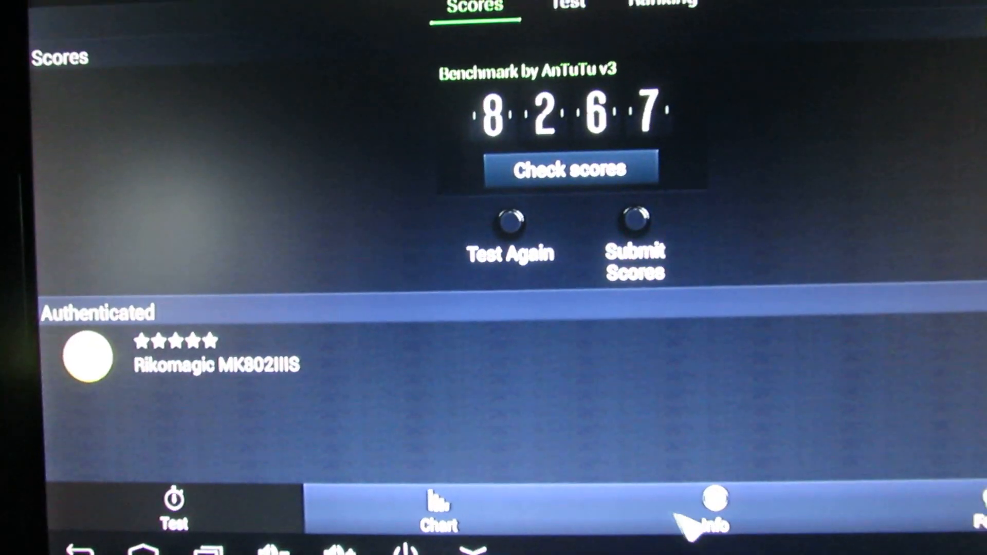
Step: Leave the AnTuTu score screen of 8267 and launch the Play Store
left_click(711, 509)
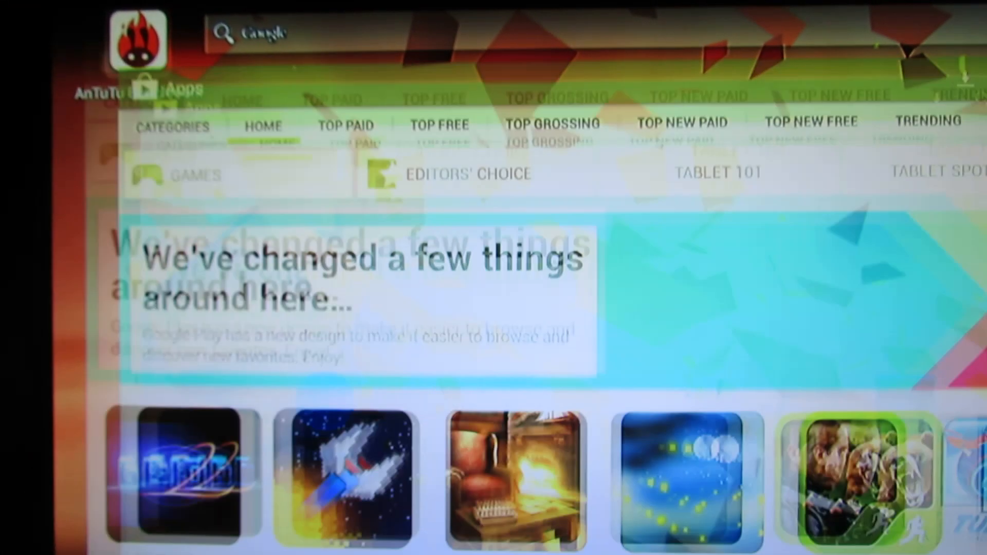
Step: Search the Play Store for 'rod' and pick the Root Checker listing
left_click(264, 32)
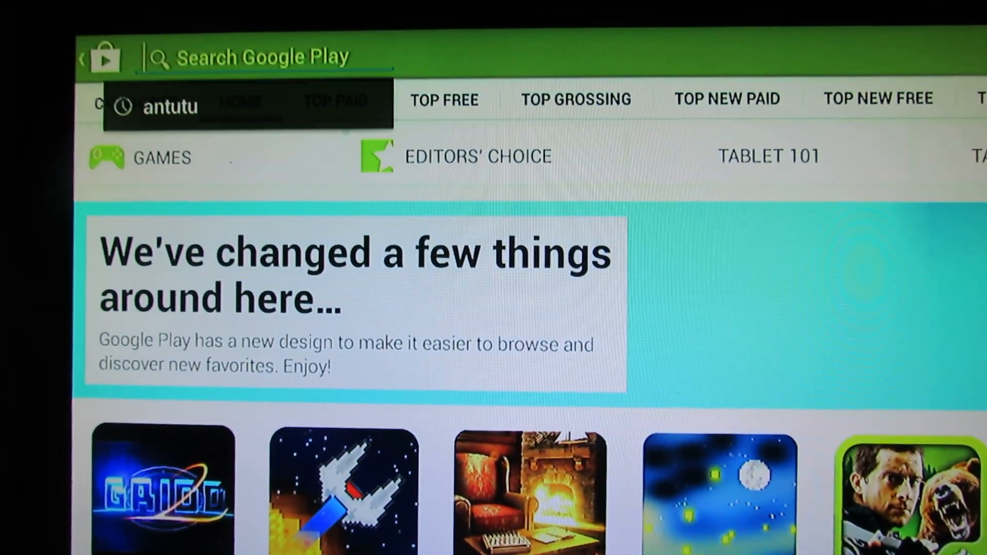
left_click(252, 56)
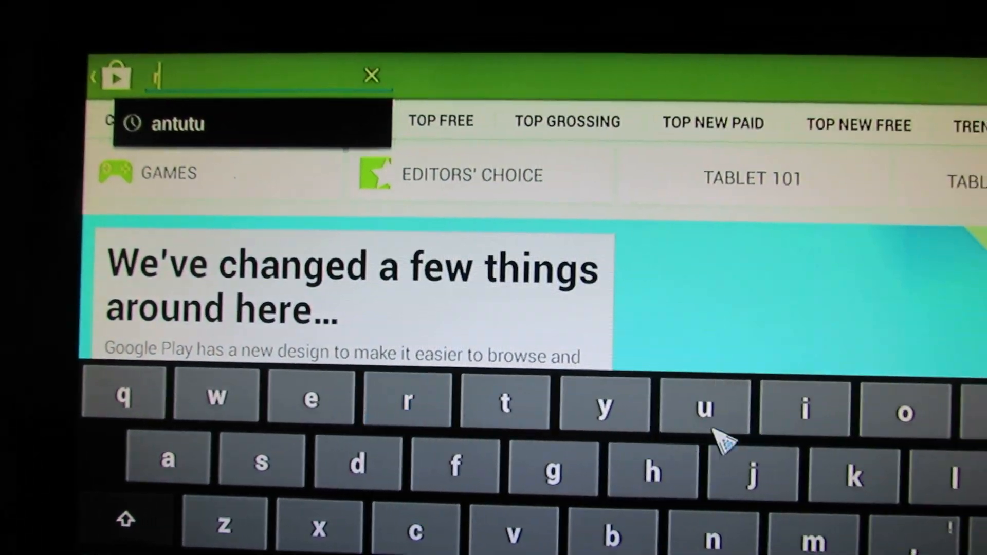
type("rod")
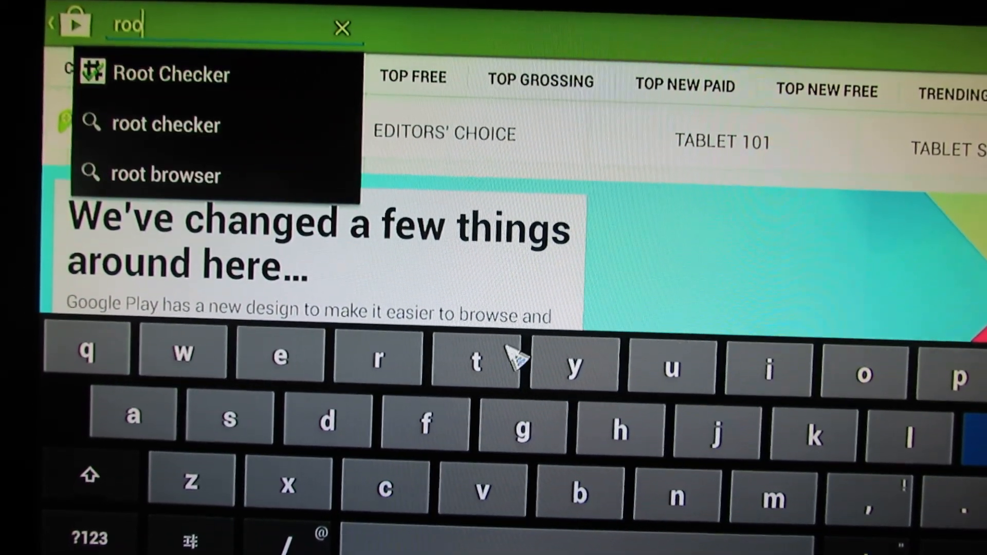
left_click(172, 74)
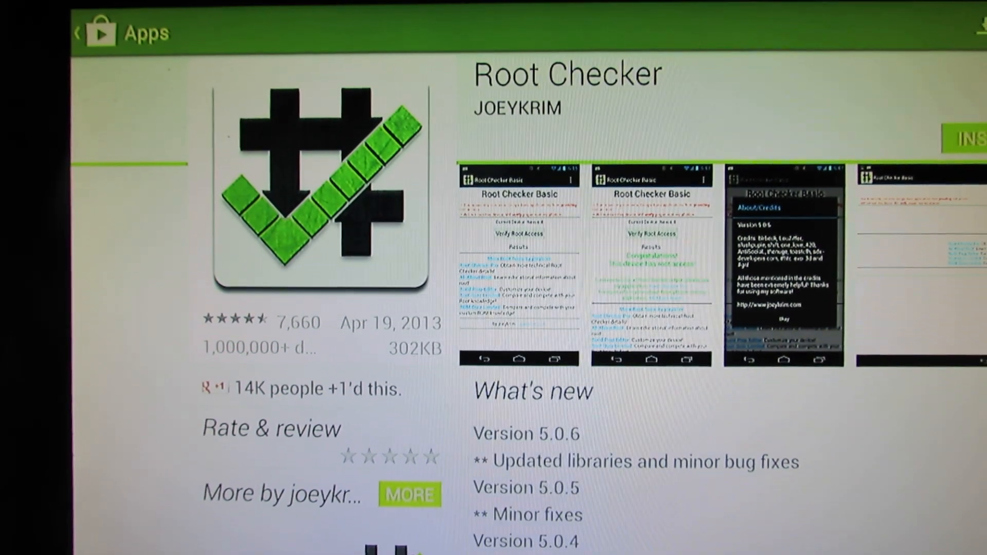
Step: Install Root Checker, accepting its permissions
left_click(960, 139)
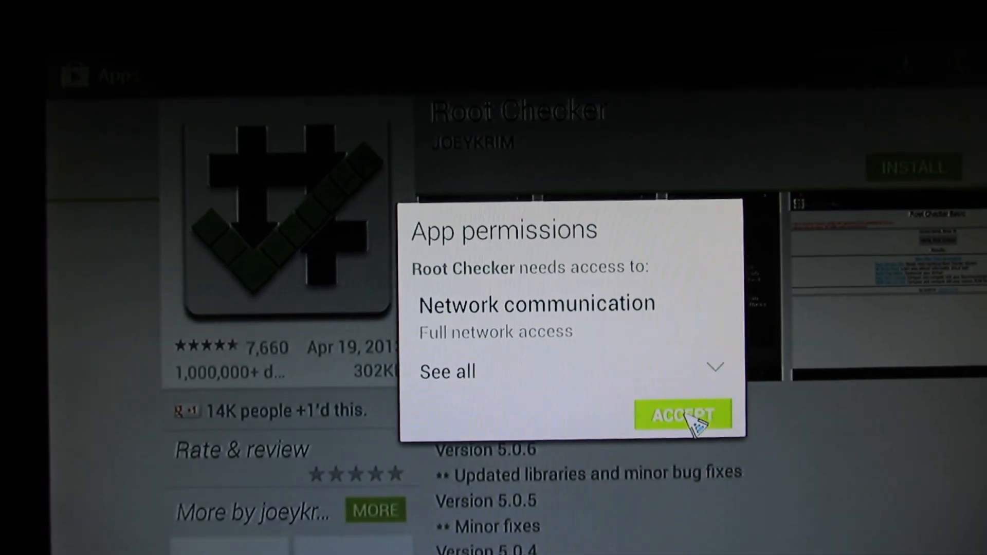
left_click(683, 415)
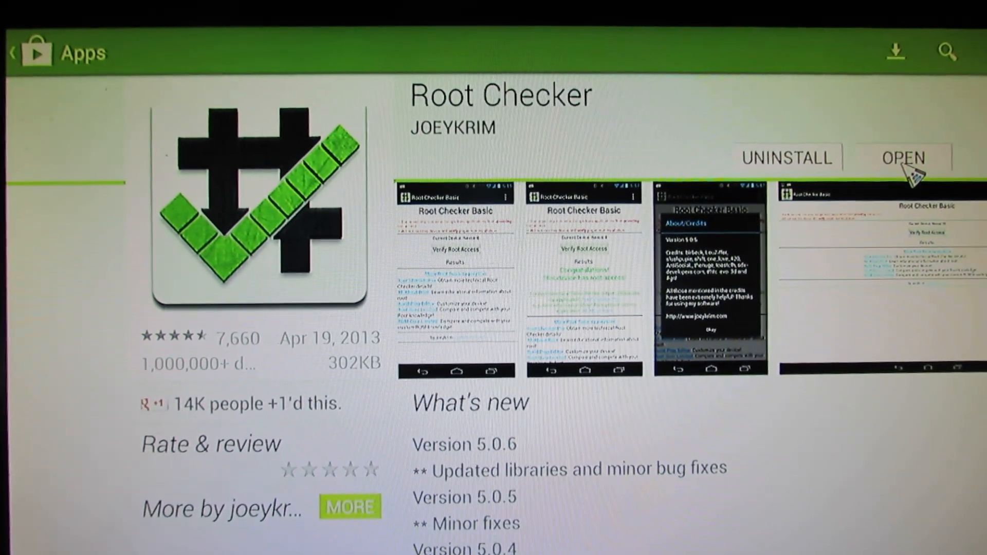
Step: Launch Root Checker Basic and dismiss its v5.0.6 changelog notice
left_click(902, 158)
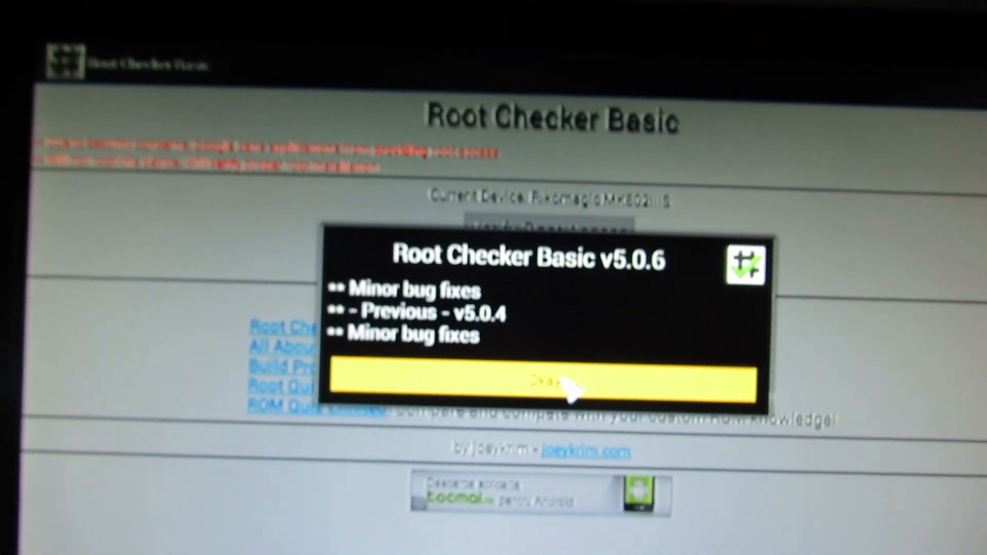
left_click(542, 382)
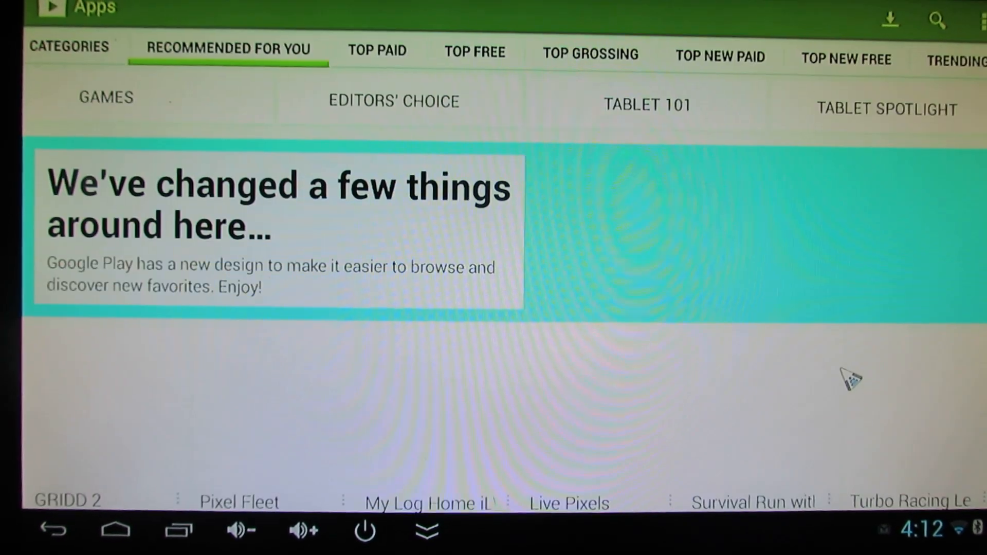
Step: Return to the home screen and show the app grid with Root Checker Basic
left_click(114, 530)
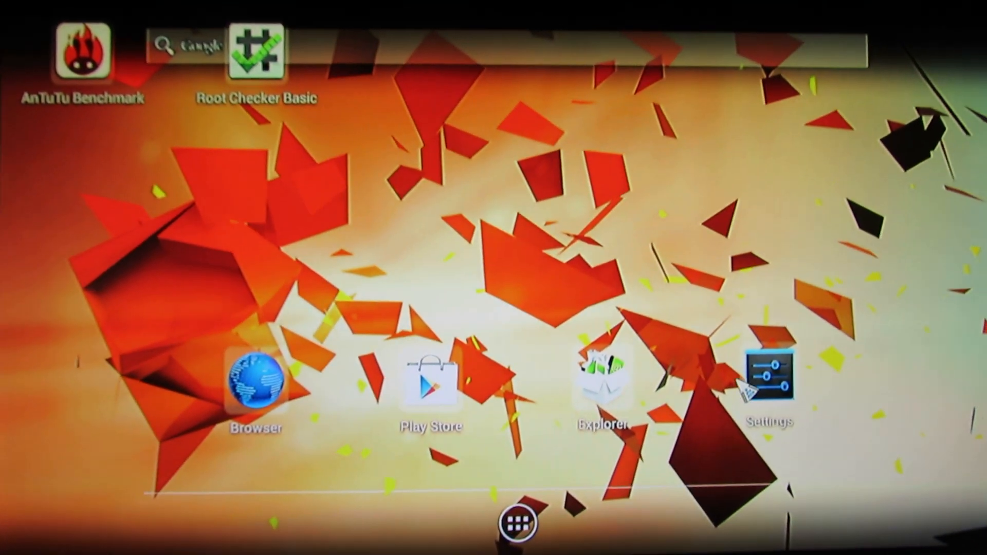
left_click(602, 378)
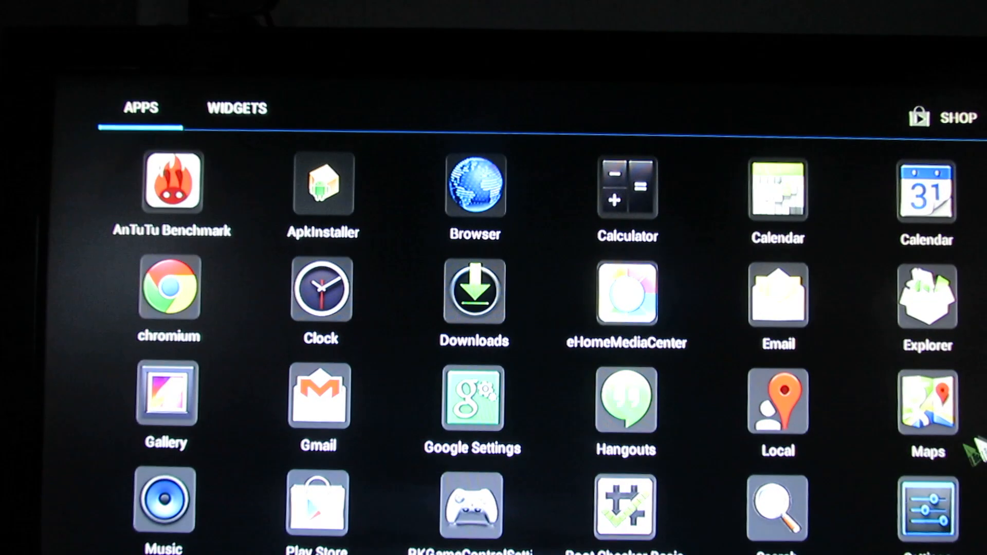
left_click(238, 108)
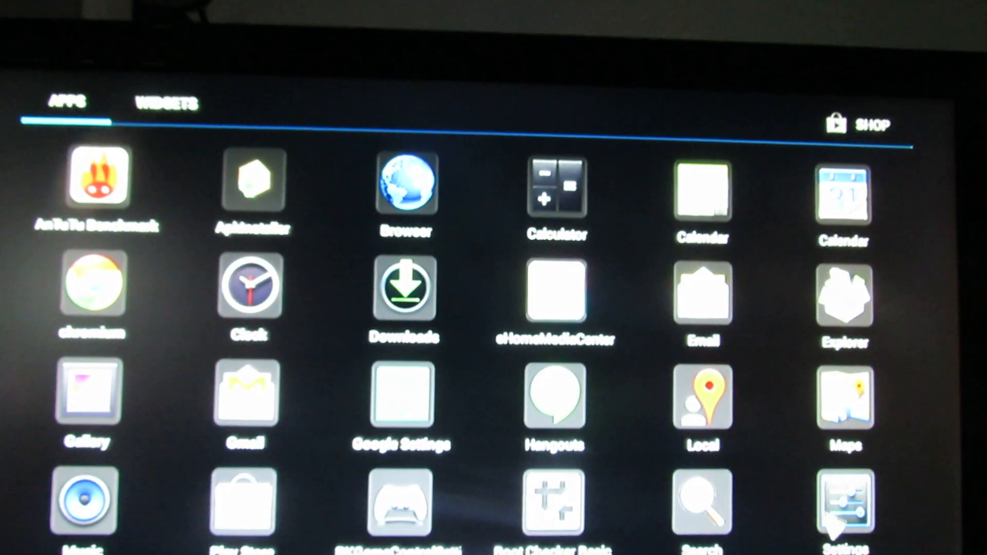
Step: Show About device again confirming Rikomagic MK802IIIS on Android 4.2.2
left_click(843, 500)
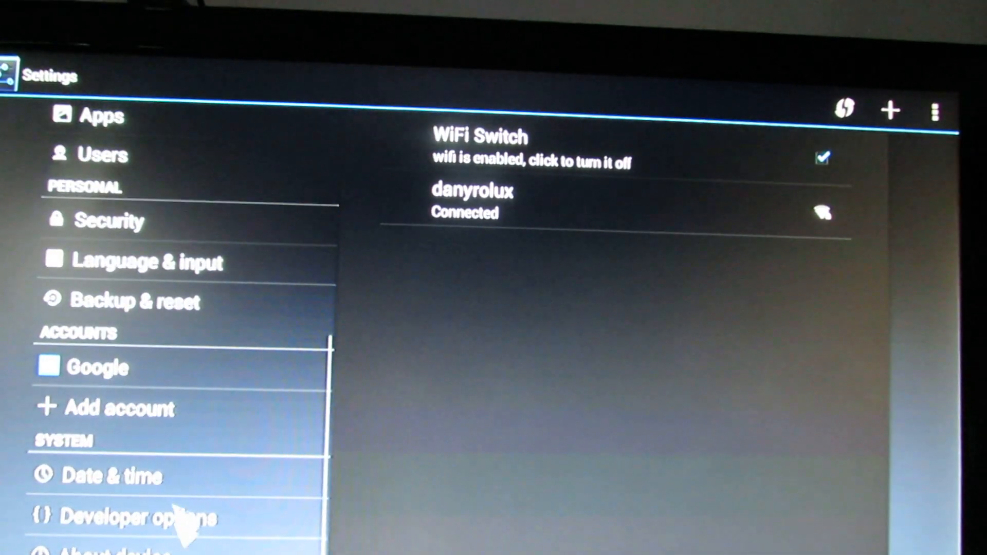
left_click(126, 548)
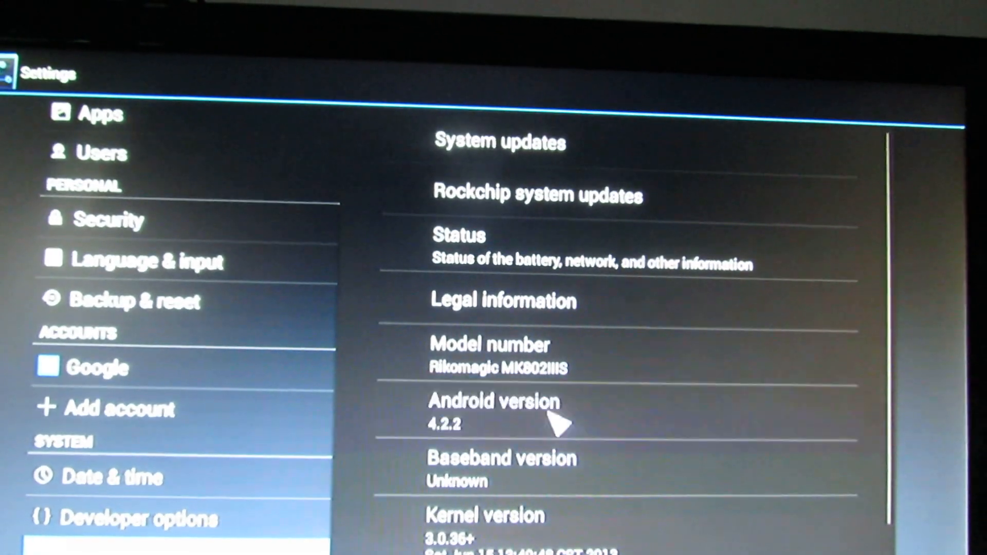